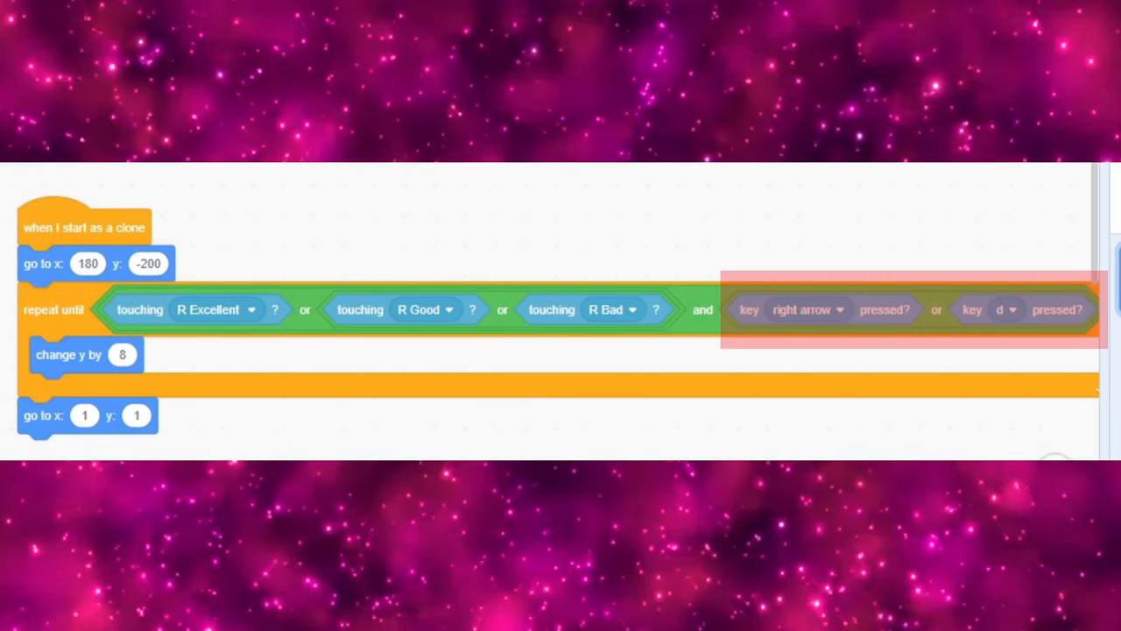
Bring up the rating sprite's Costumes editor for the Sick!!/Good!/Bad graffiti image.
left_click(170, 10)
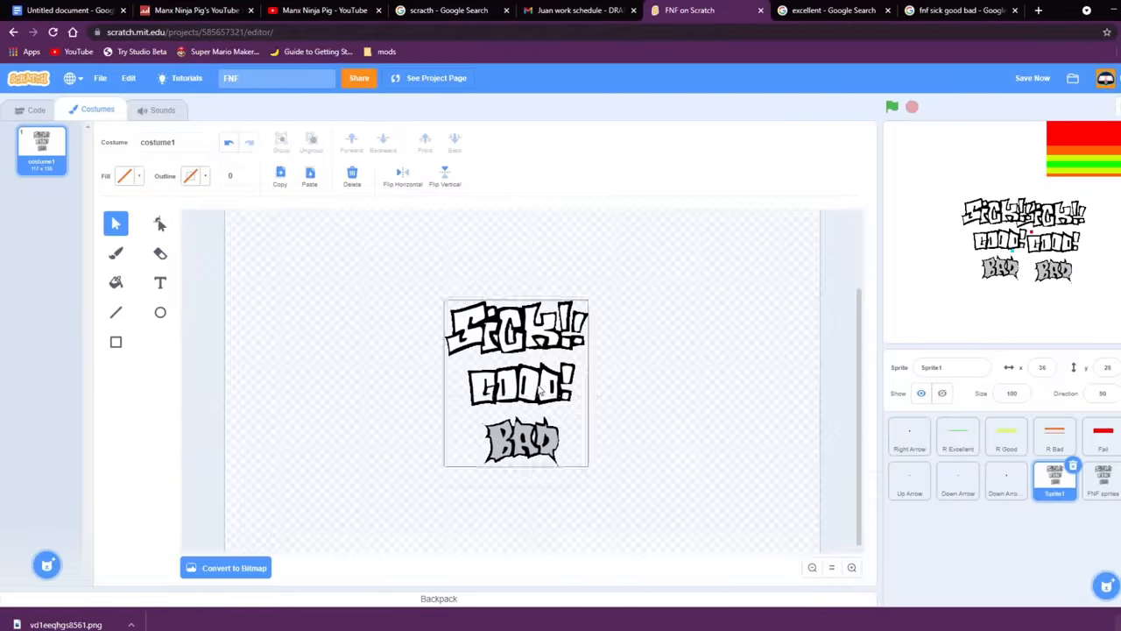
left_click(892, 107)
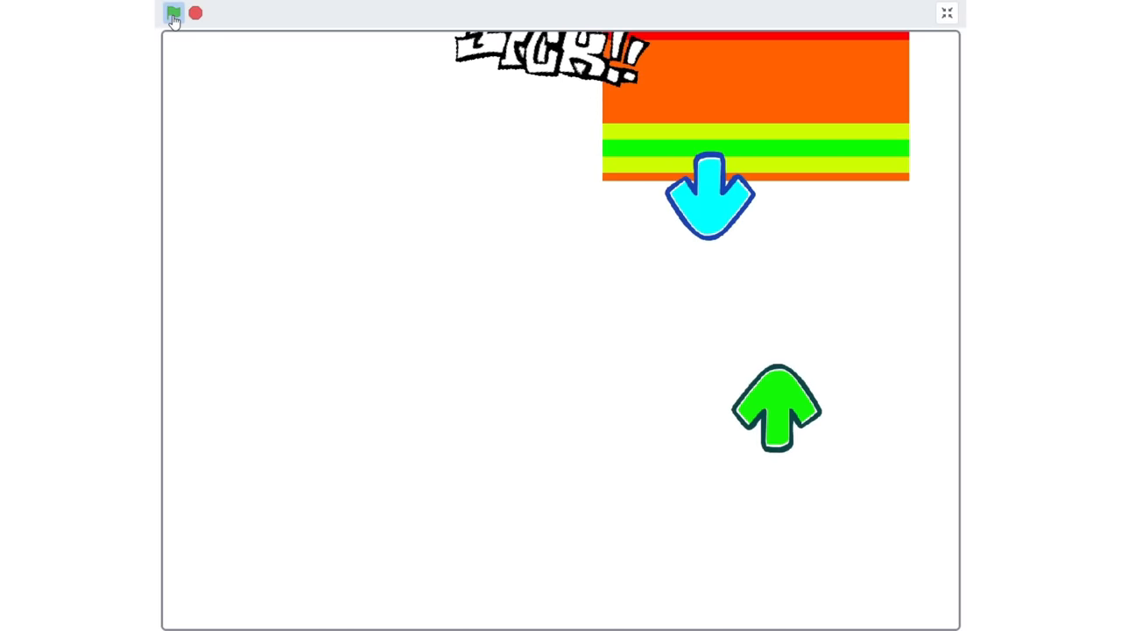
Run the game from the green flag to check ratings, health bar and arrows.
left_click(946, 13)
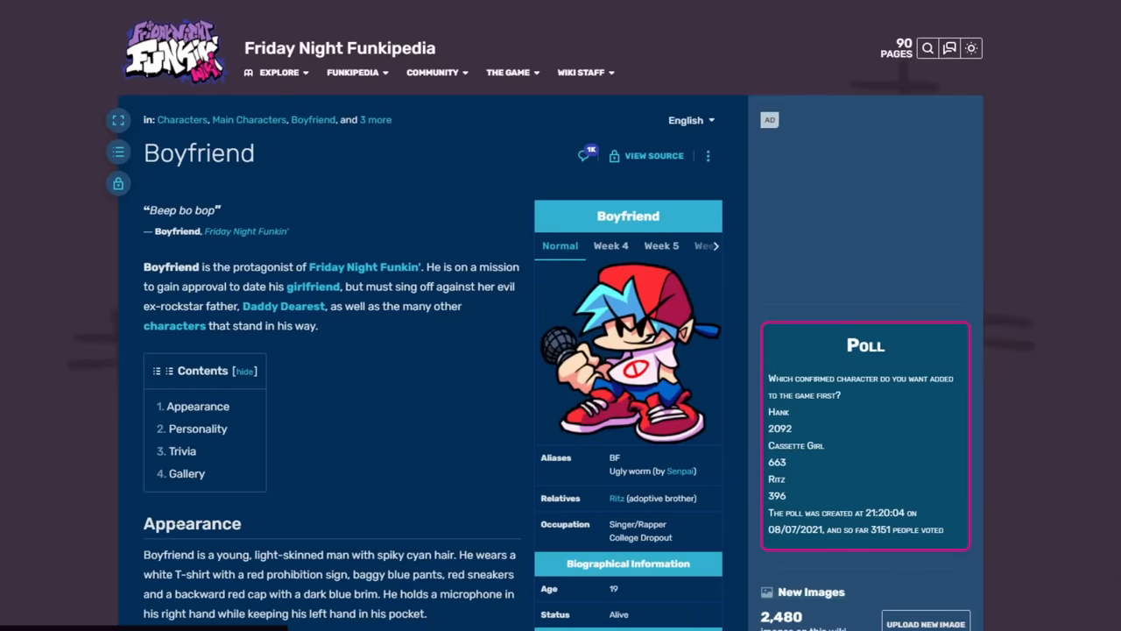
Show the Boyfriend article with his character art on Friday Night Funkipedia.
left_click(627, 346)
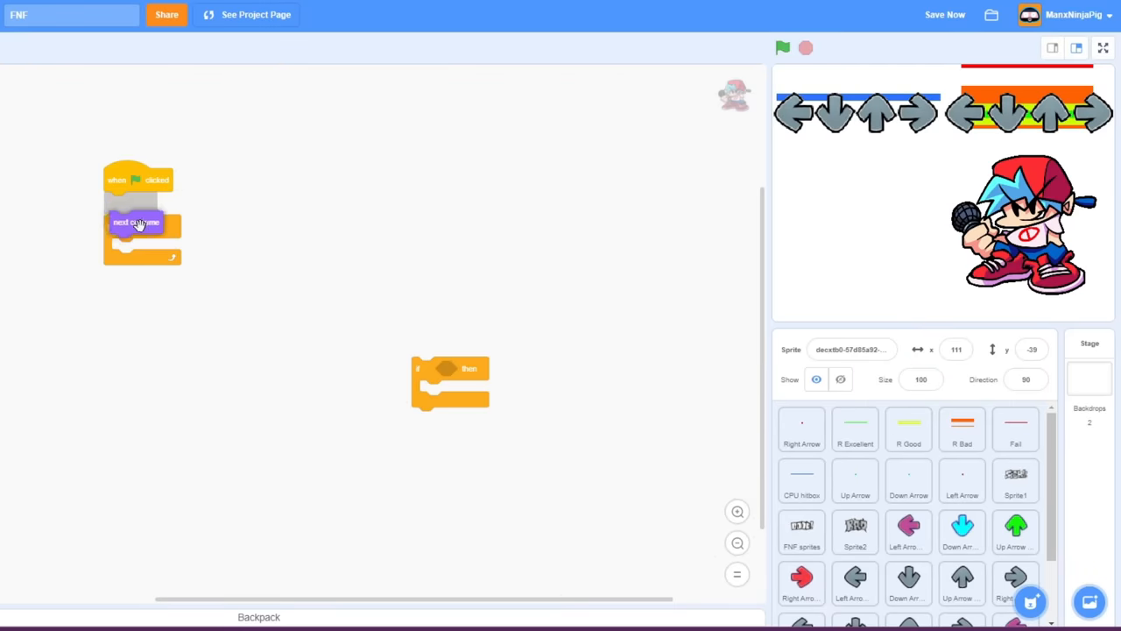
Place the Boyfriend sprite under the player's arrow row and start his script.
left_click(1104, 48)
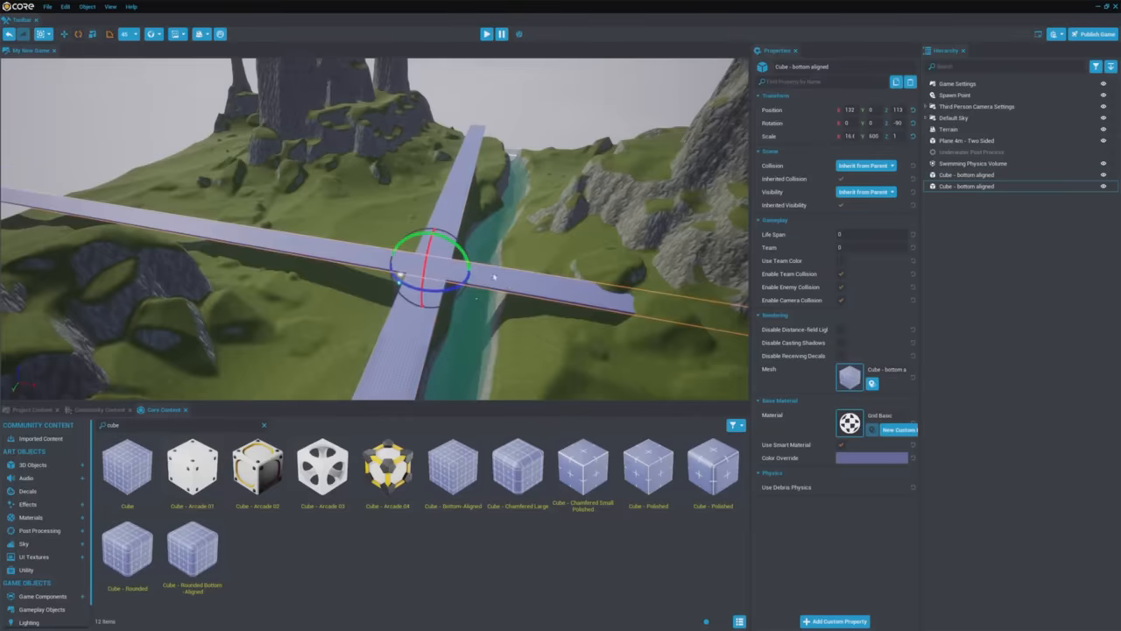
Add Cube - Bottom Aligned beams stretched to cross above the river valley.
left_click(487, 33)
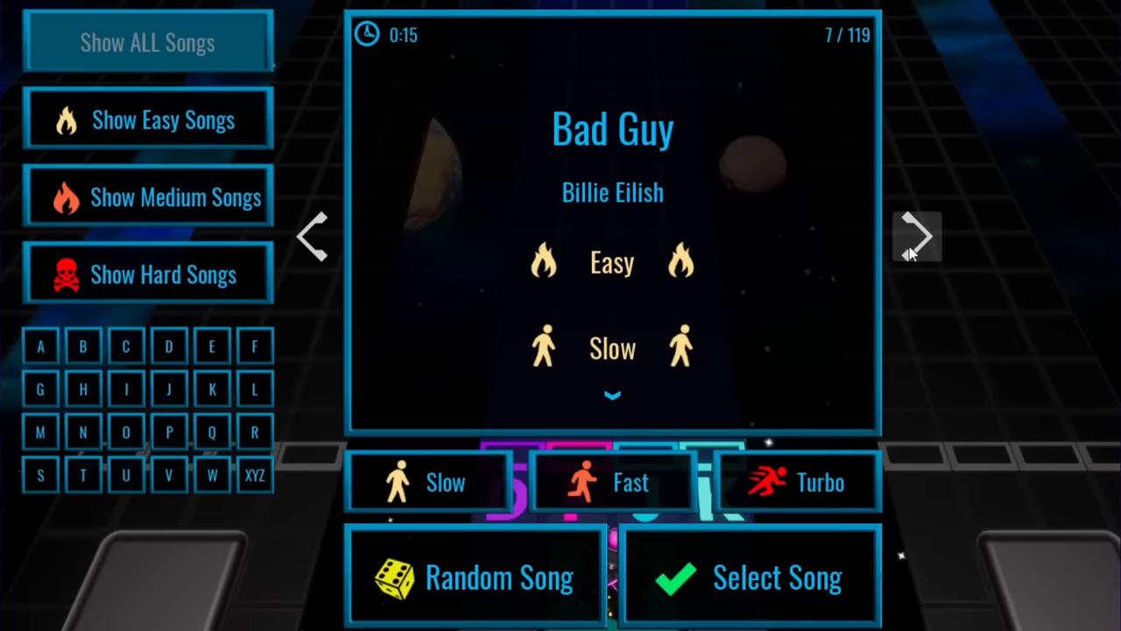
Flip the song selection to the next track, Bad Guy by Billie Eilish.
left_click(751, 576)
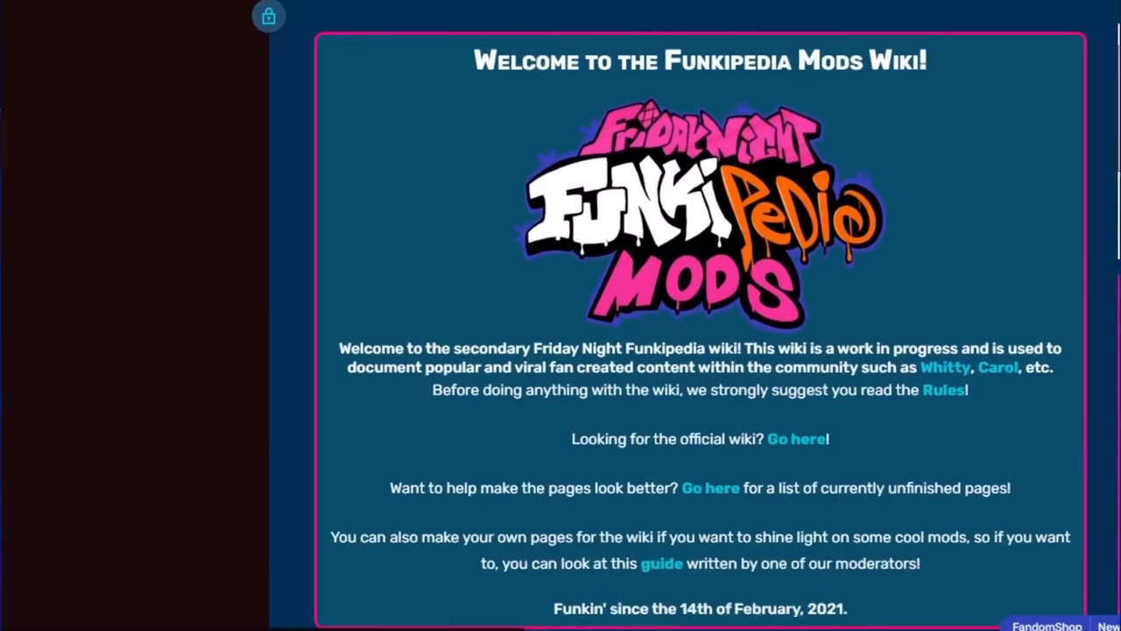
Scroll down through the Funkipedia Mods Wiki welcome page.
scroll("down", 3)
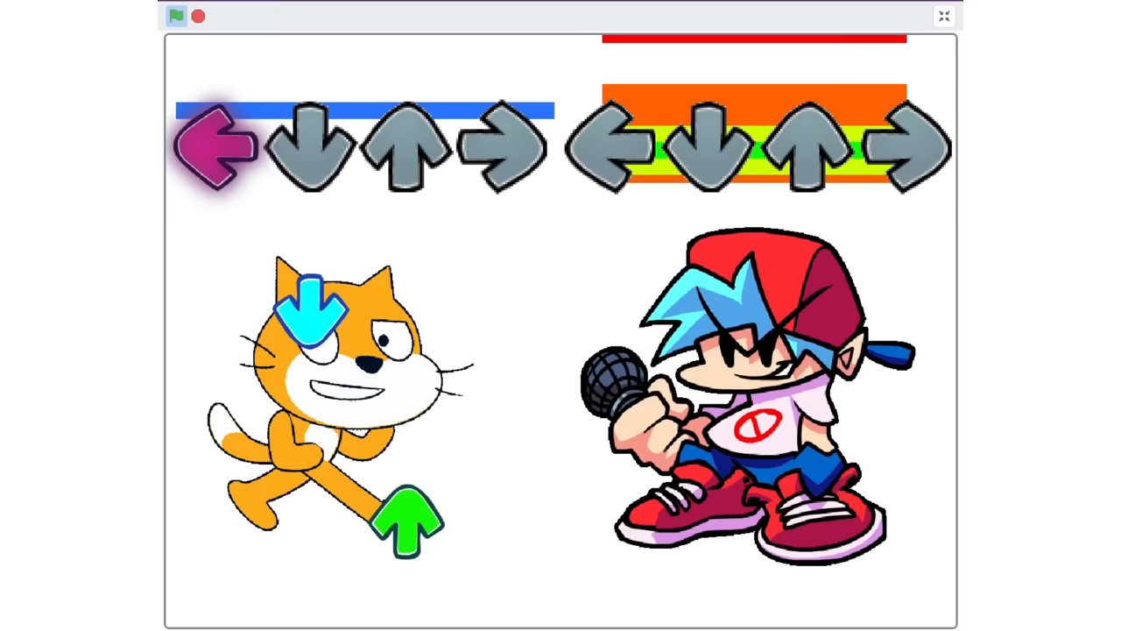
Preview a section of the imported Dad Battle song, then stop playback.
left_click(177, 15)
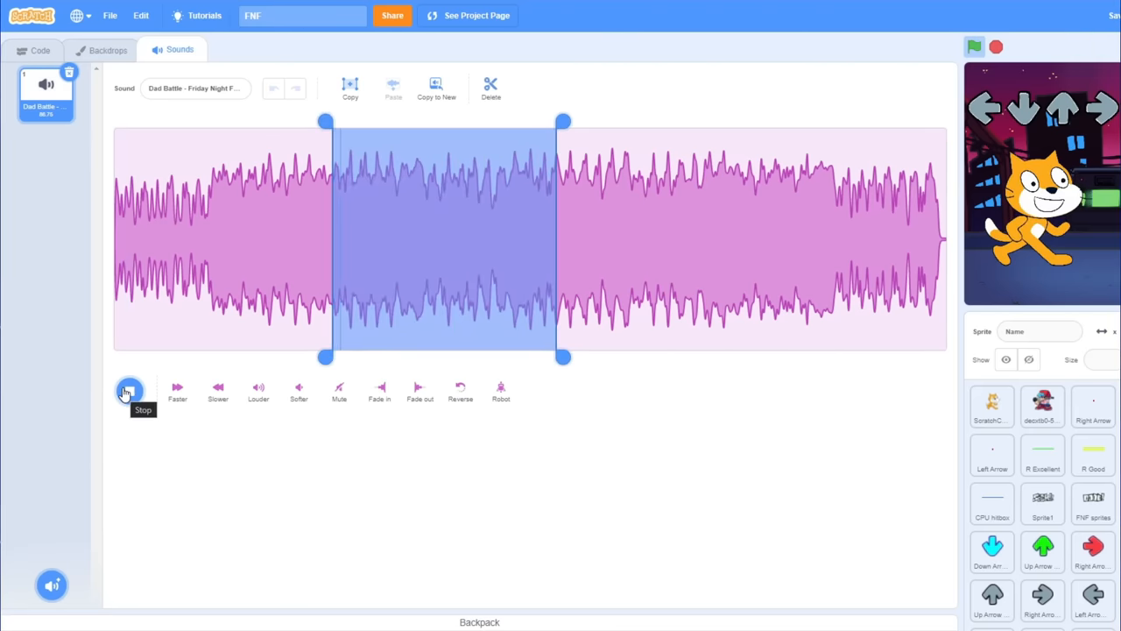
left_click(130, 389)
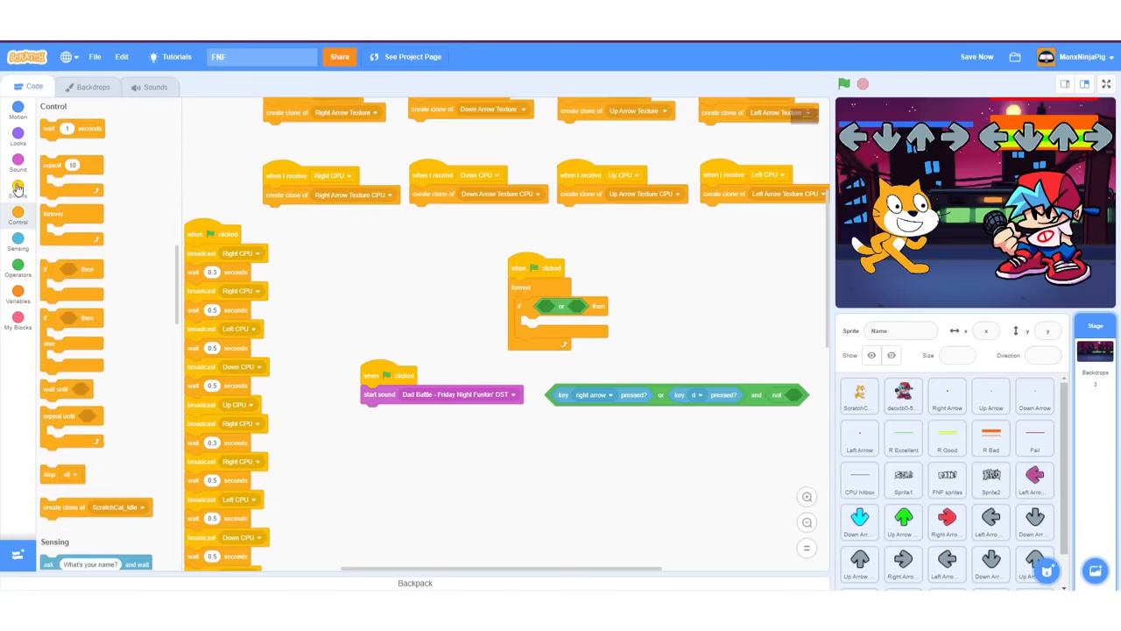
Start the game with the green flag so Dad Battle plays with Scratch Cat's arrows.
left_click(18, 194)
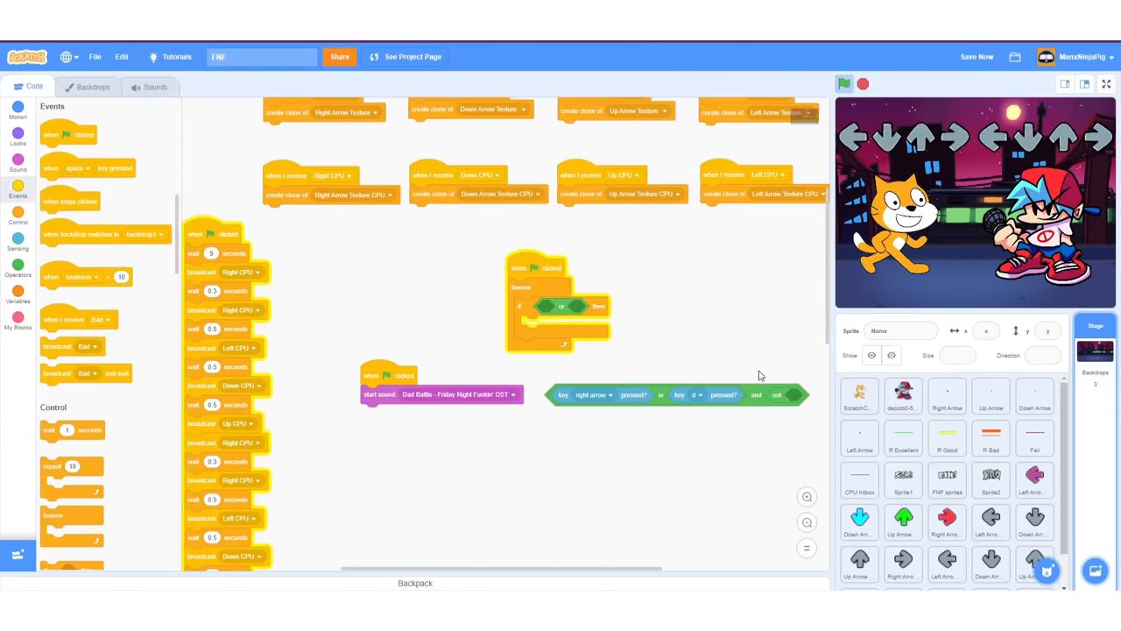
mouse_move(603, 500)
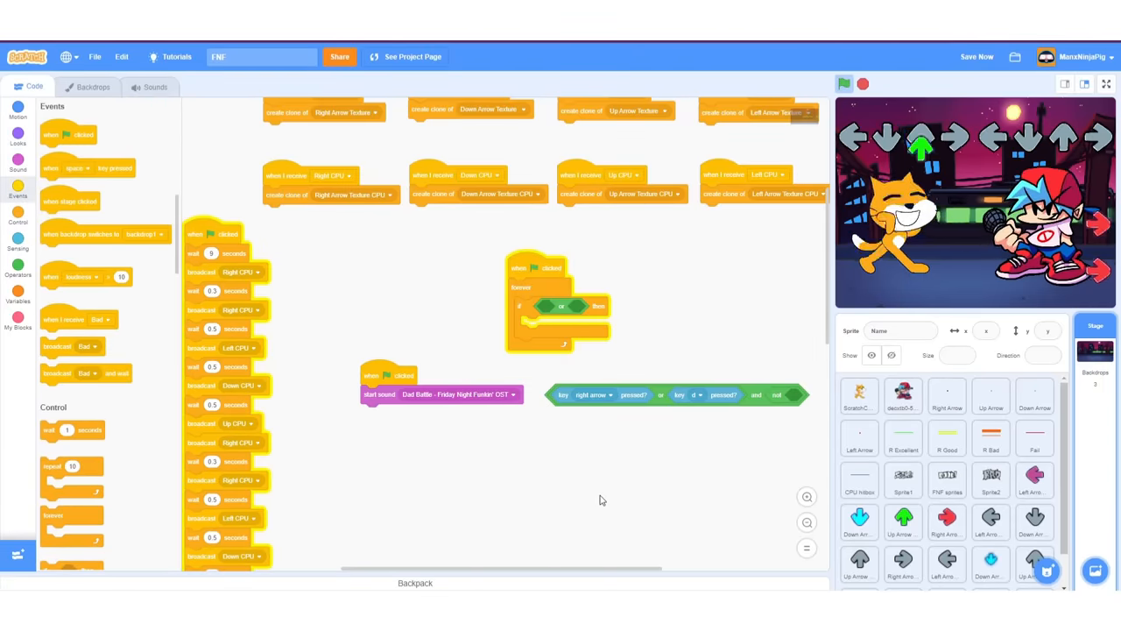
left_click(1107, 84)
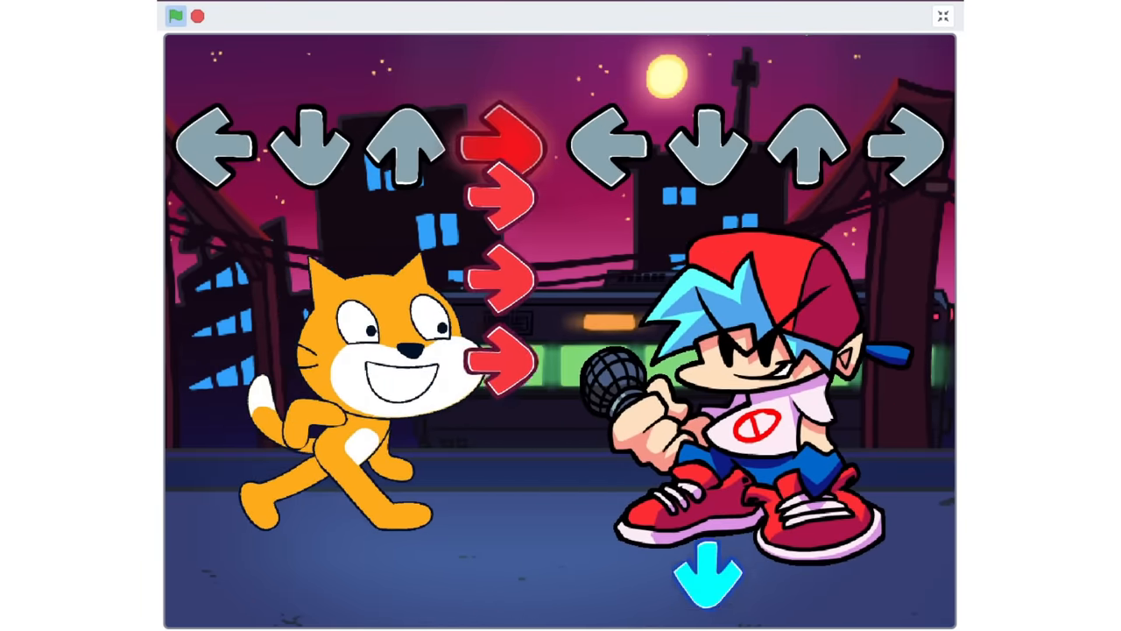
Play through Dad Battle against Scratch Cat in full-screen stage mode.
left_click(175, 15)
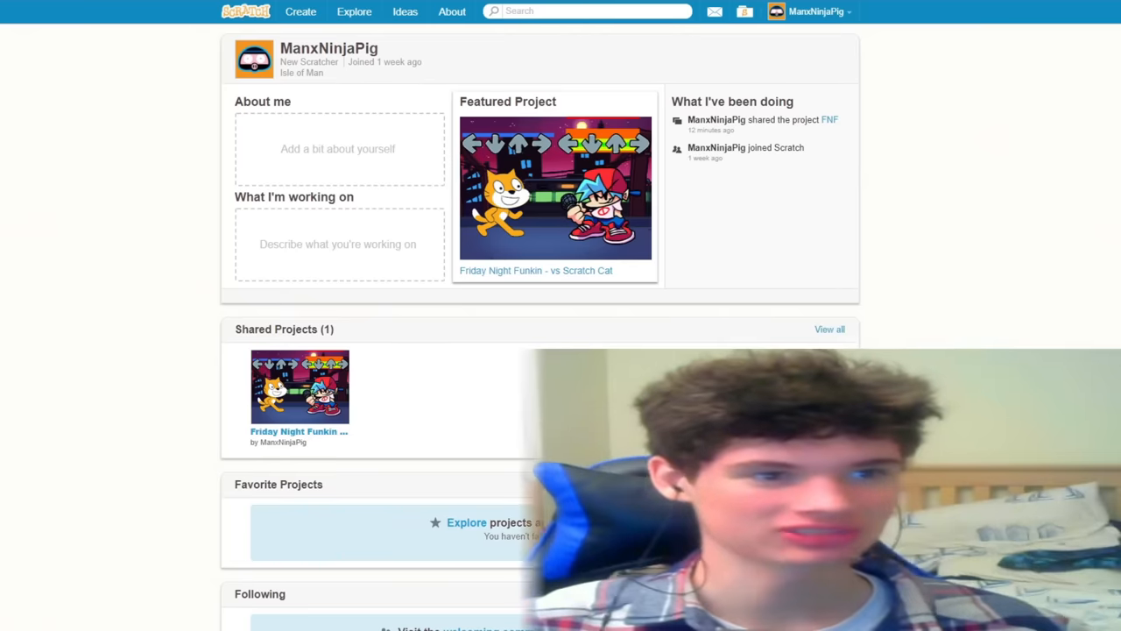
Open the Friday Night Funkin - vs Scratch Cat thumbnail under Shared Projects.
scroll("down", 3)
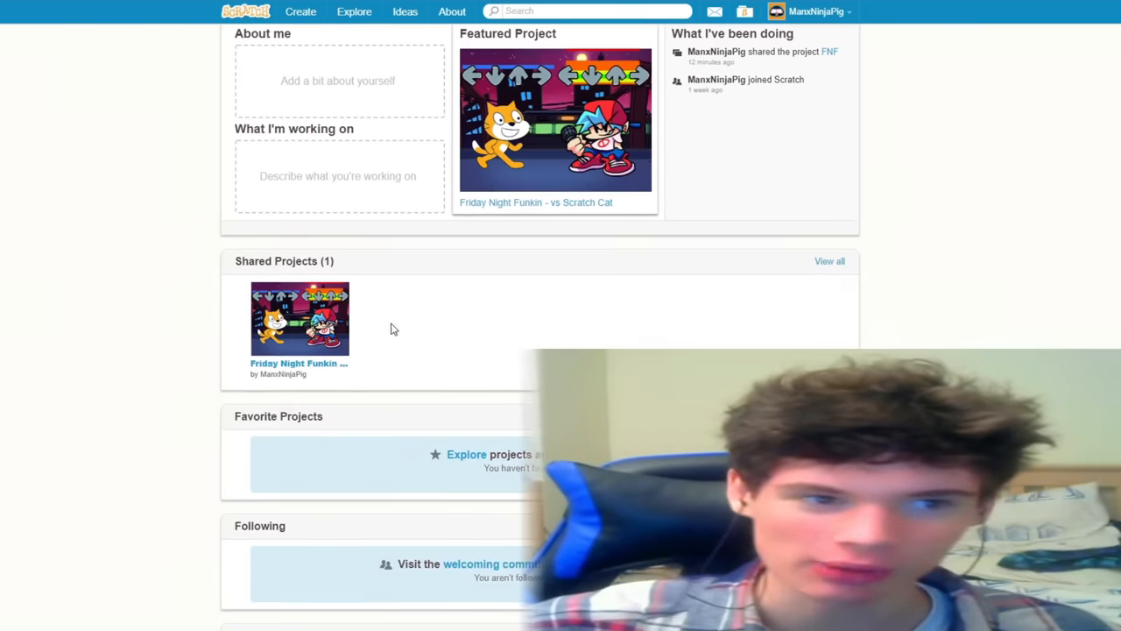
left_click(300, 319)
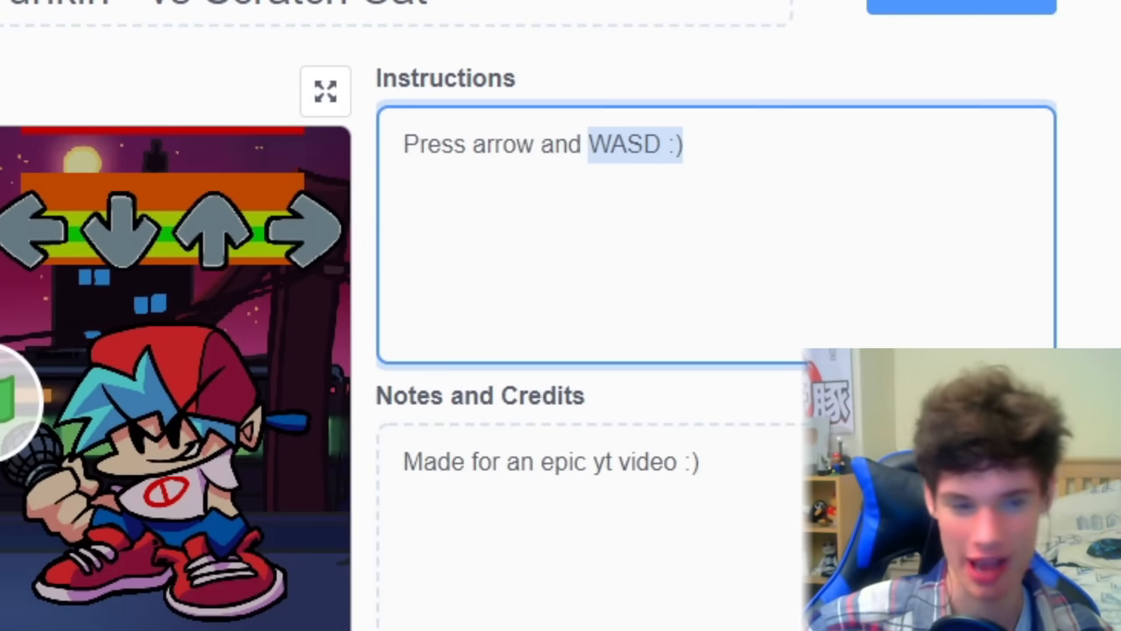
Run the shared game full screen, exit it, and go See Inside to the editor.
left_click(326, 91)
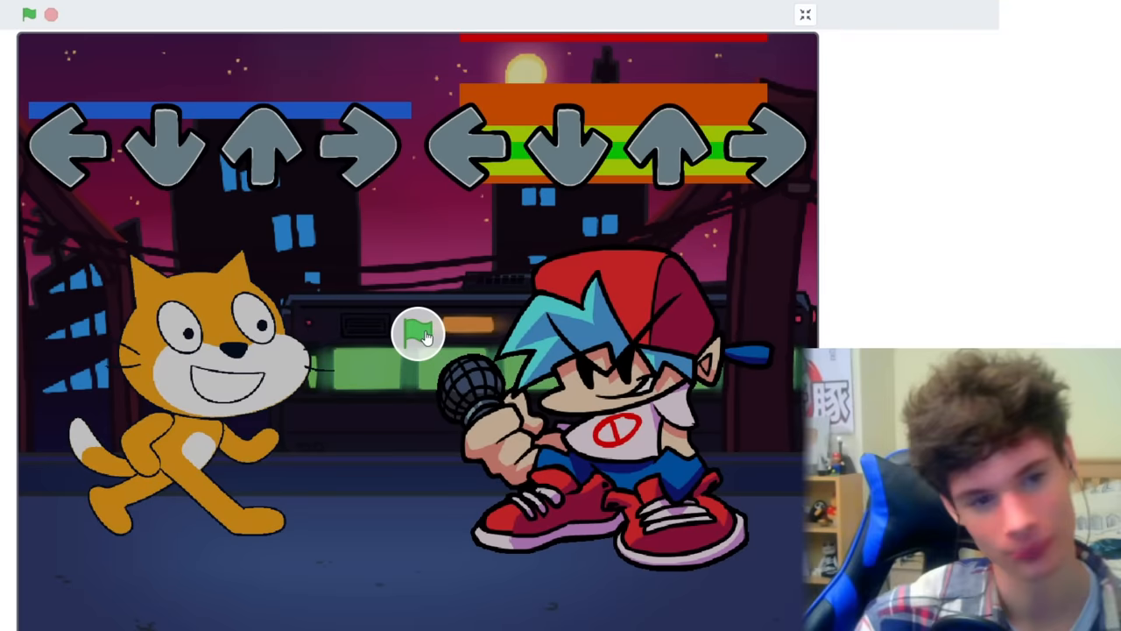
left_click(49, 14)
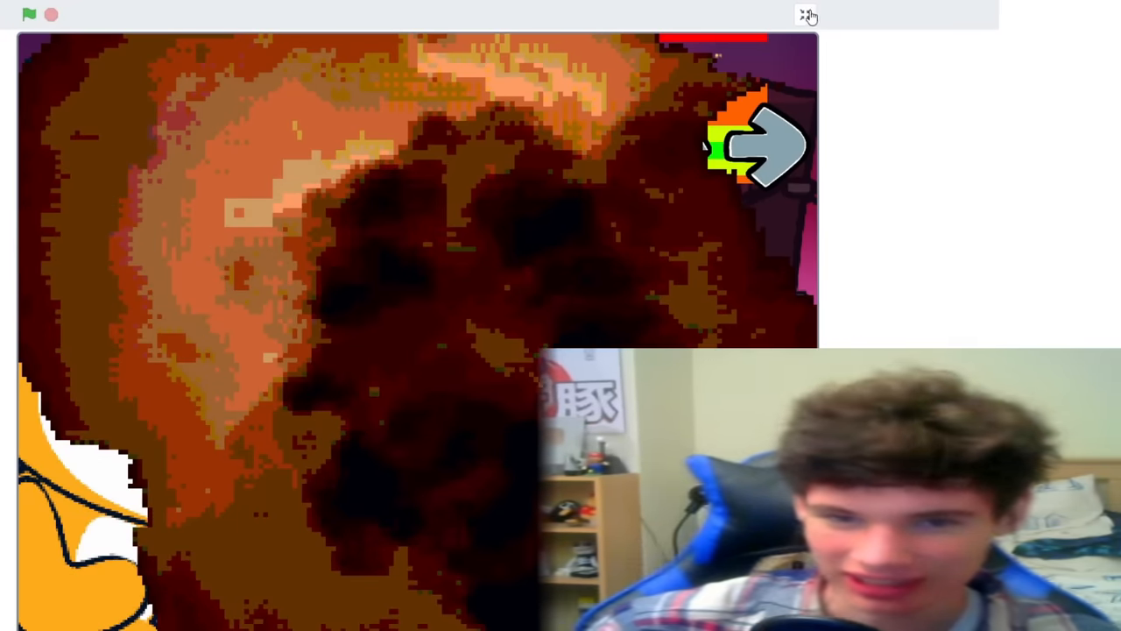
left_click(806, 16)
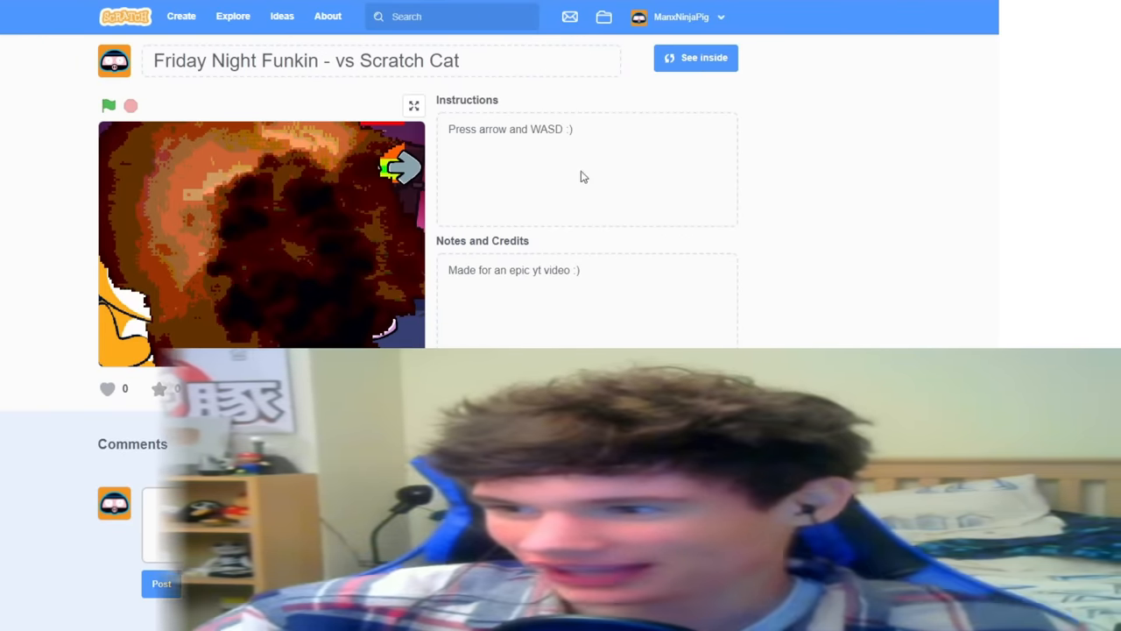
left_click(696, 58)
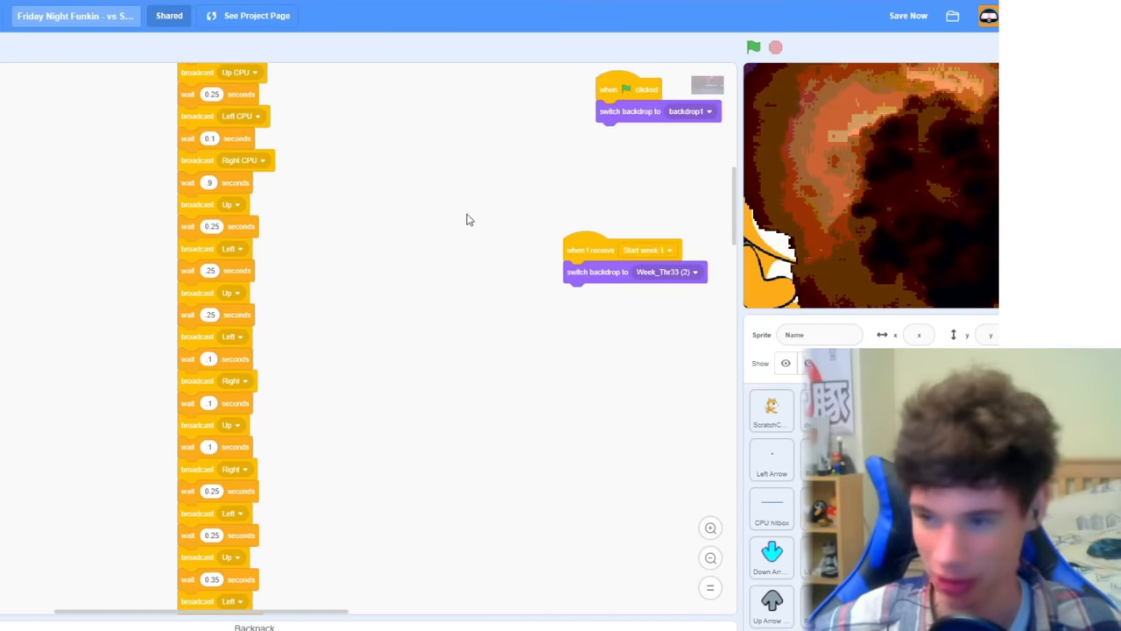
Look over the broadcast scripts, then switch to the Five Night Funkin Week 2 page.
scroll("down", 3)
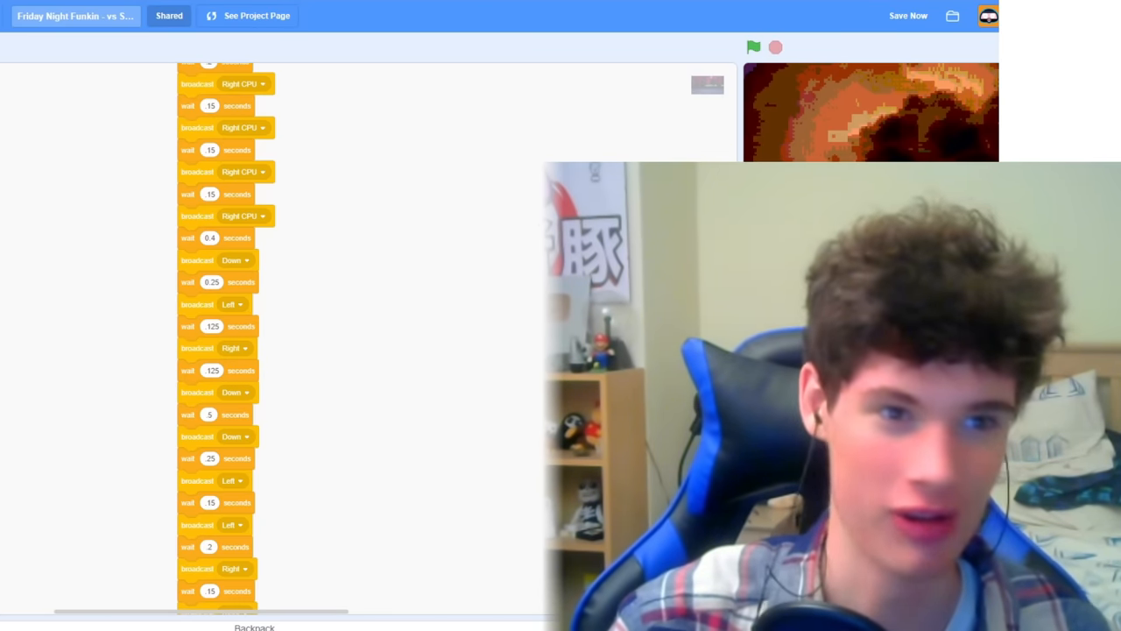
left_click(256, 14)
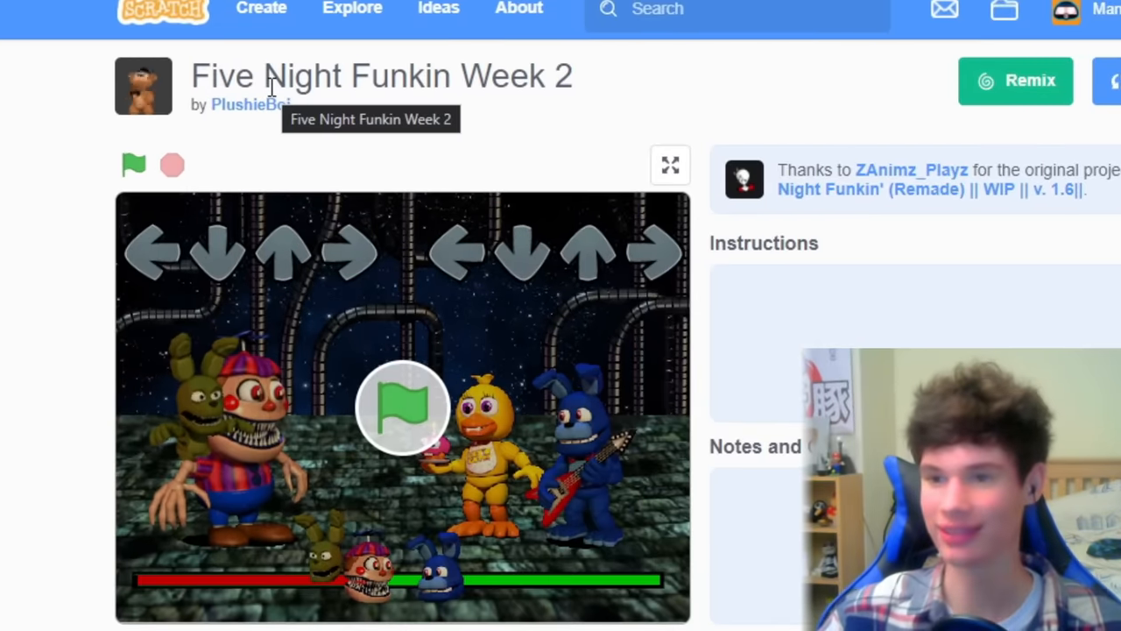
Start Five Night Funkin Week 2 with the green flag and play past the intro into the song.
left_click(133, 165)
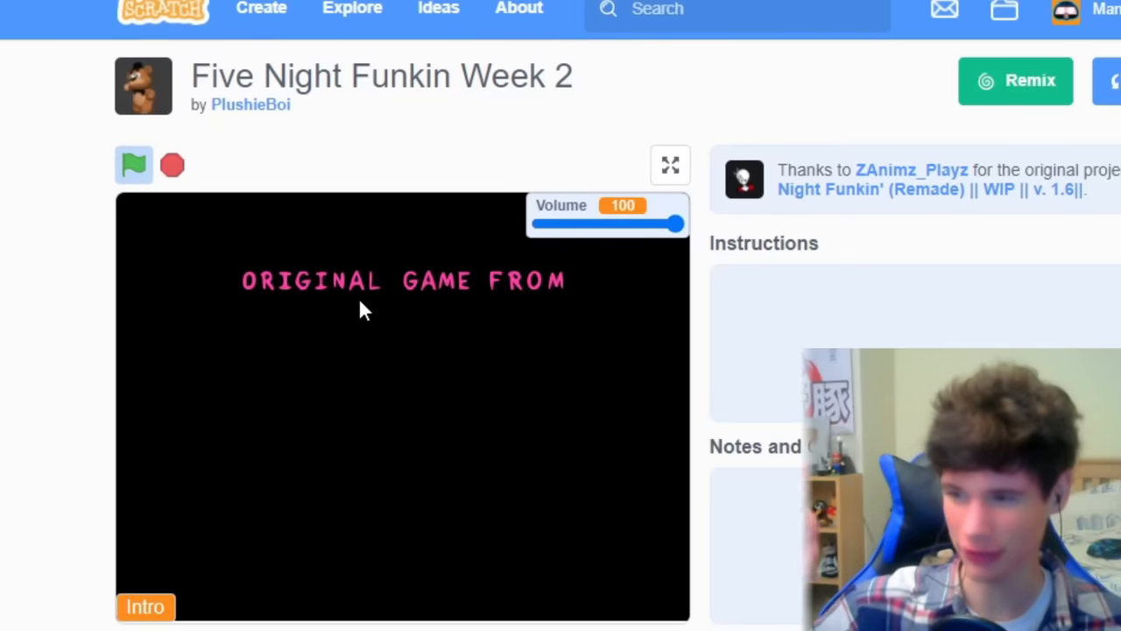
left_click(669, 165)
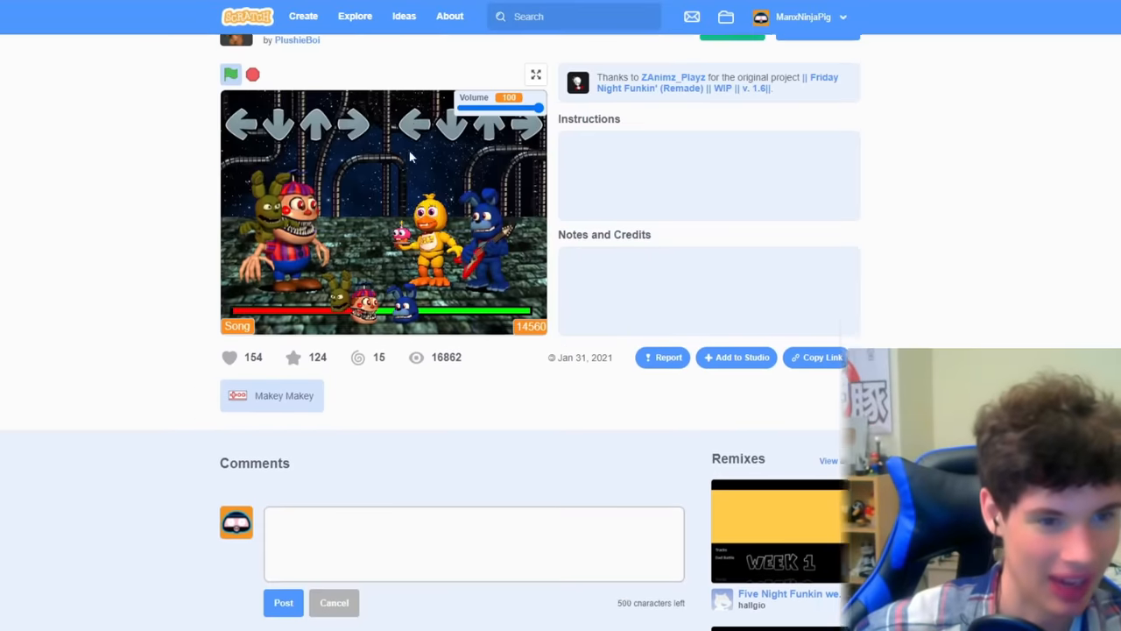
scroll("up", 3)
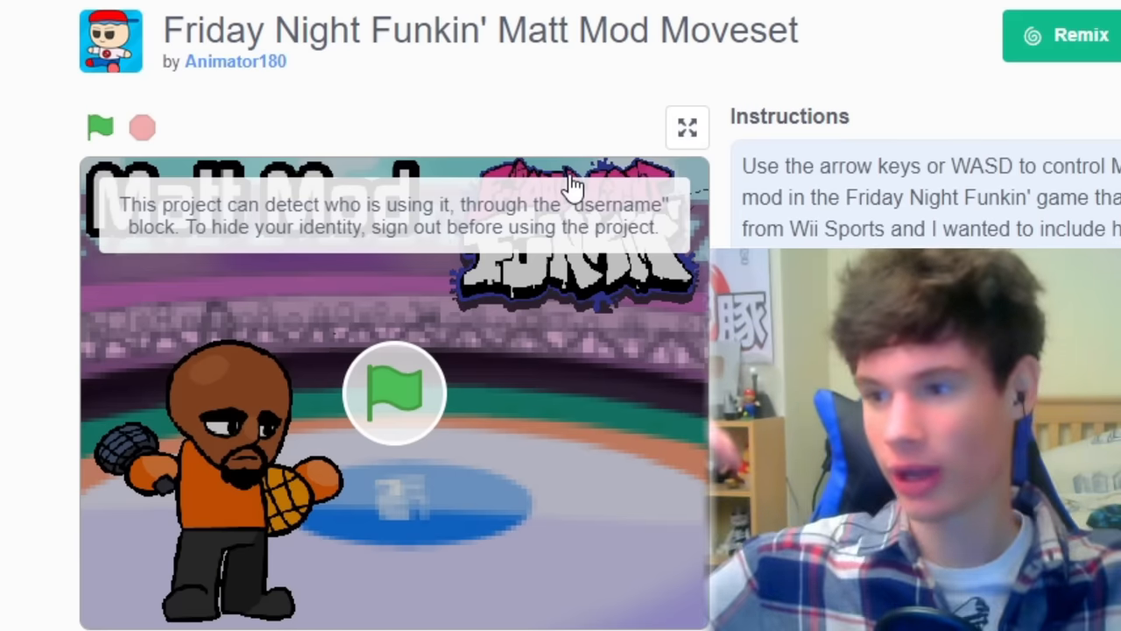
Play the Matt Mod Moveset game, return to the Scratch Cat code, then go to Krabbattle.
left_click(687, 126)
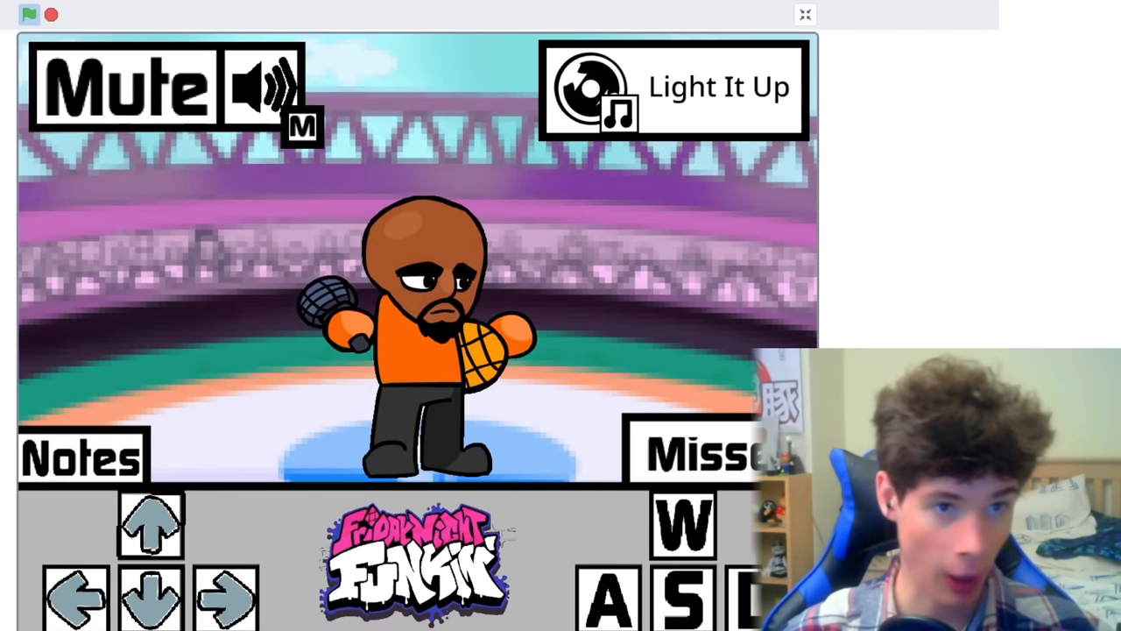
left_click(804, 14)
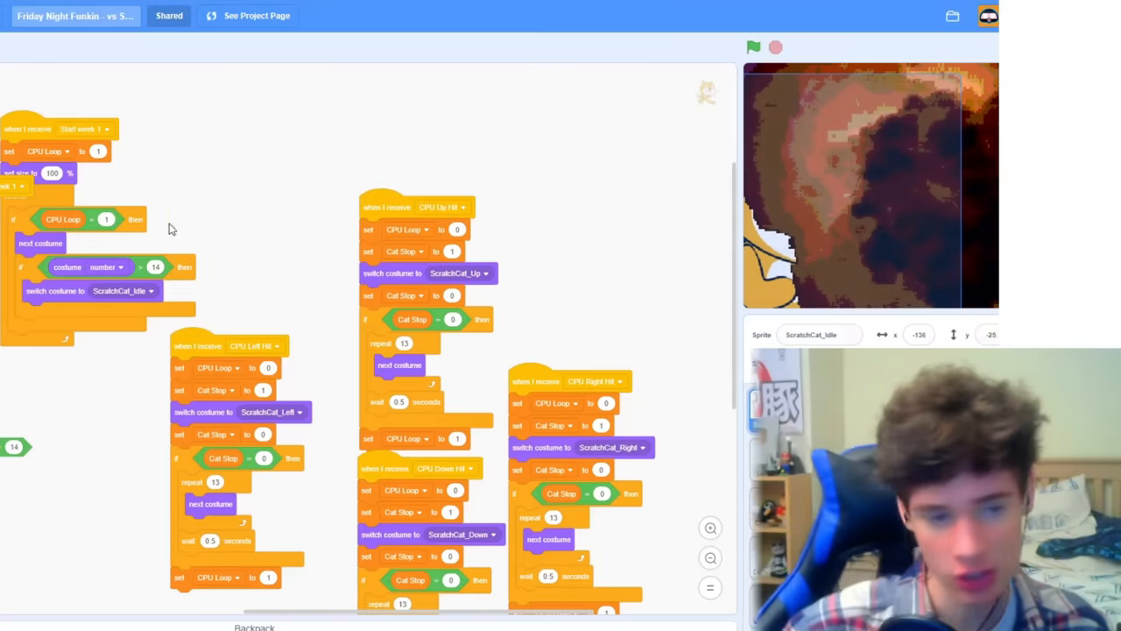
left_click(255, 16)
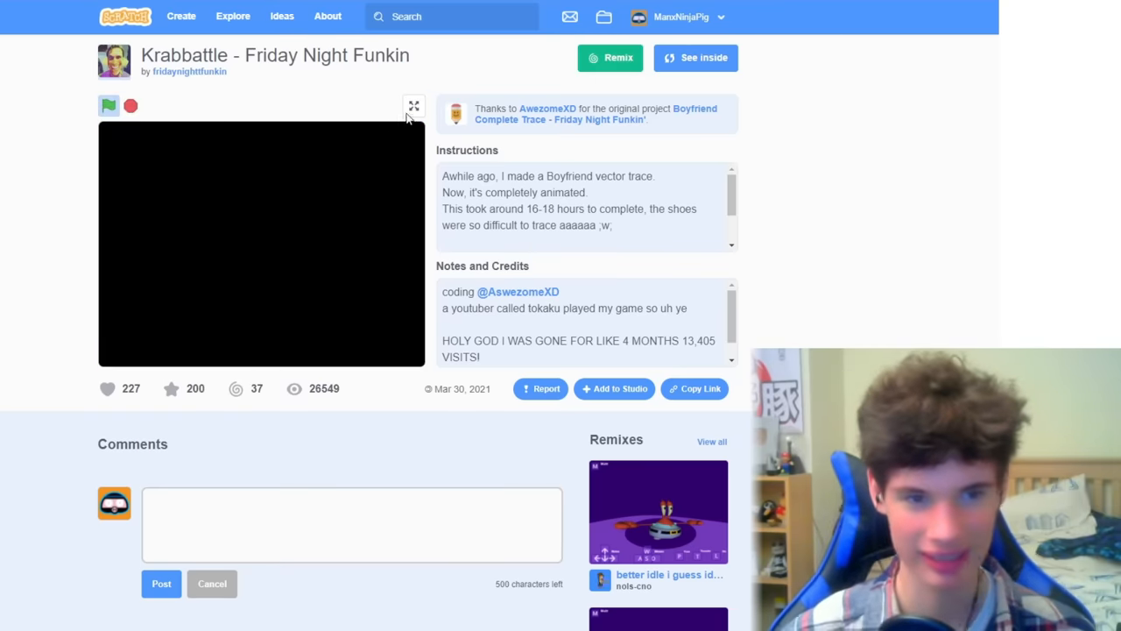
Run the Krabbattle animated Boyfriend vector trace with the green flag.
left_click(413, 107)
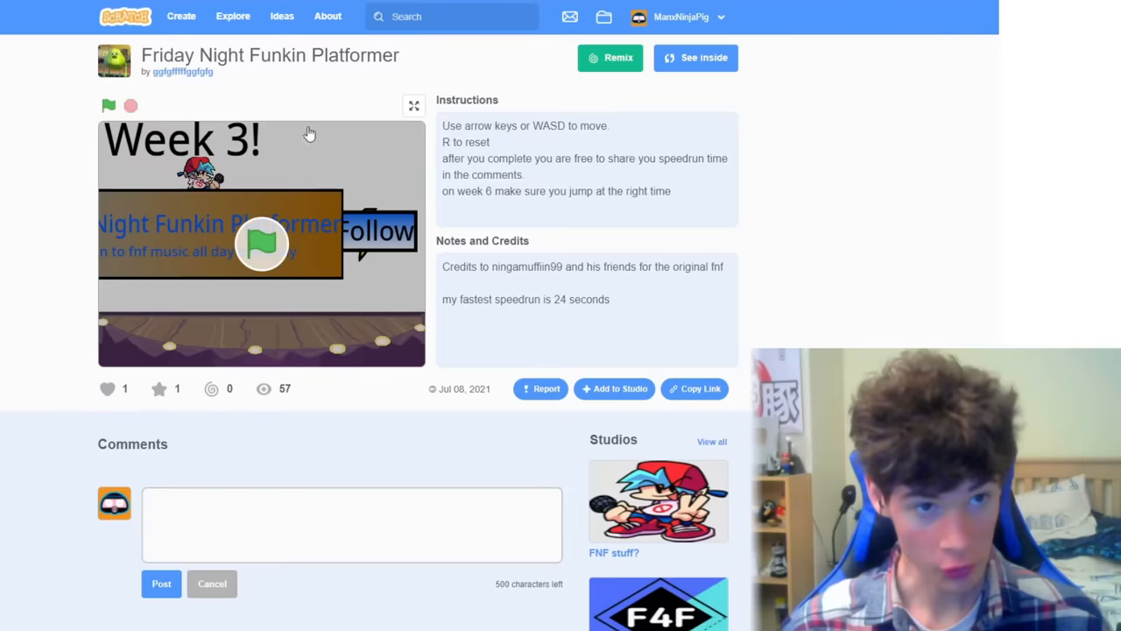
Play the platformer full screen to The End, then go to Friday Night Funkin : Roses.
left_click(414, 105)
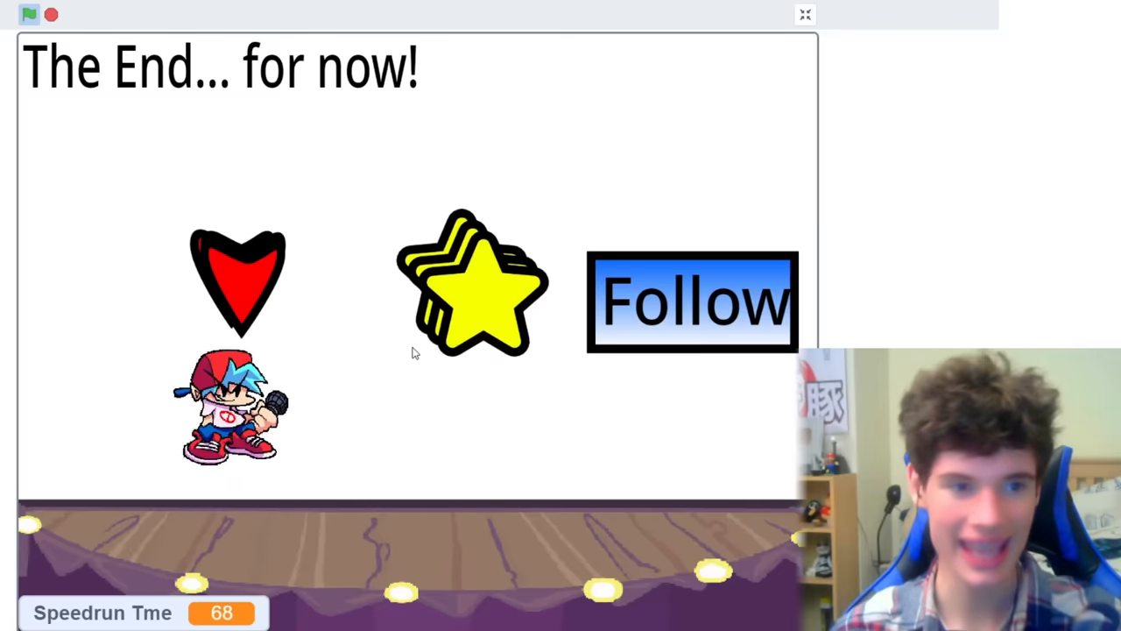
left_click(804, 14)
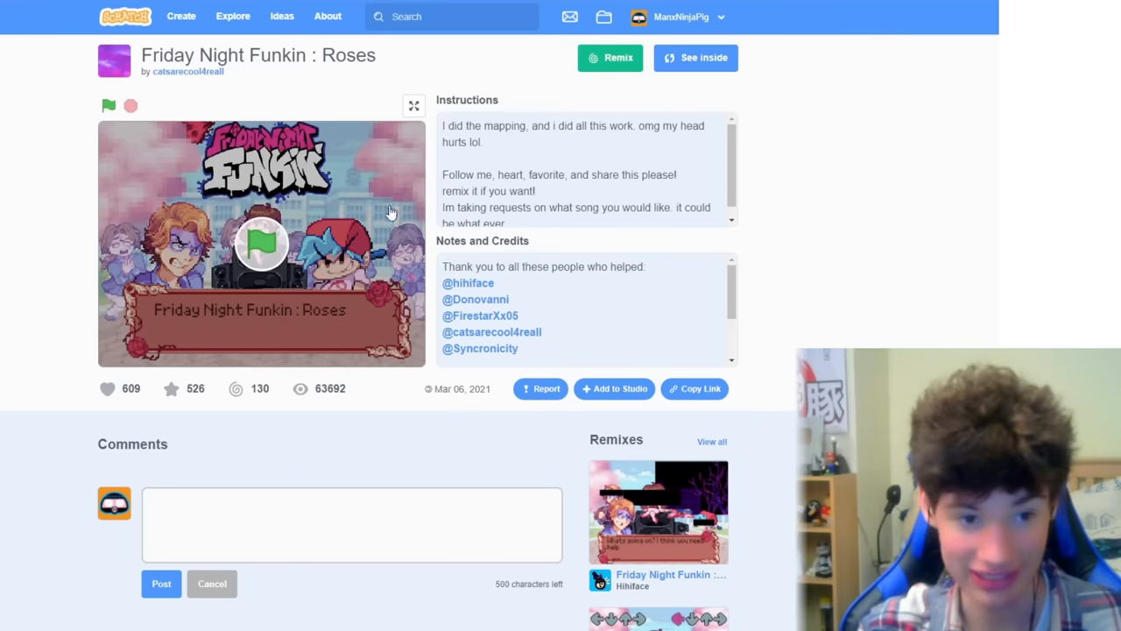
Start Roses full screen, advance the opening dialogue with the down key, and begin the song.
left_click(108, 106)
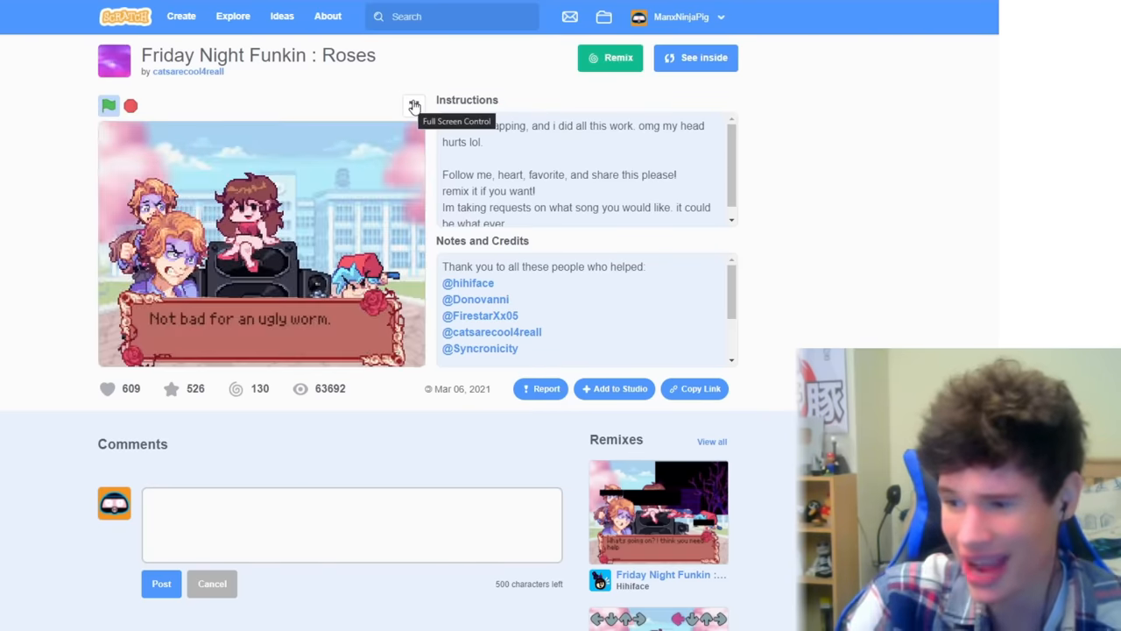
left_click(413, 105)
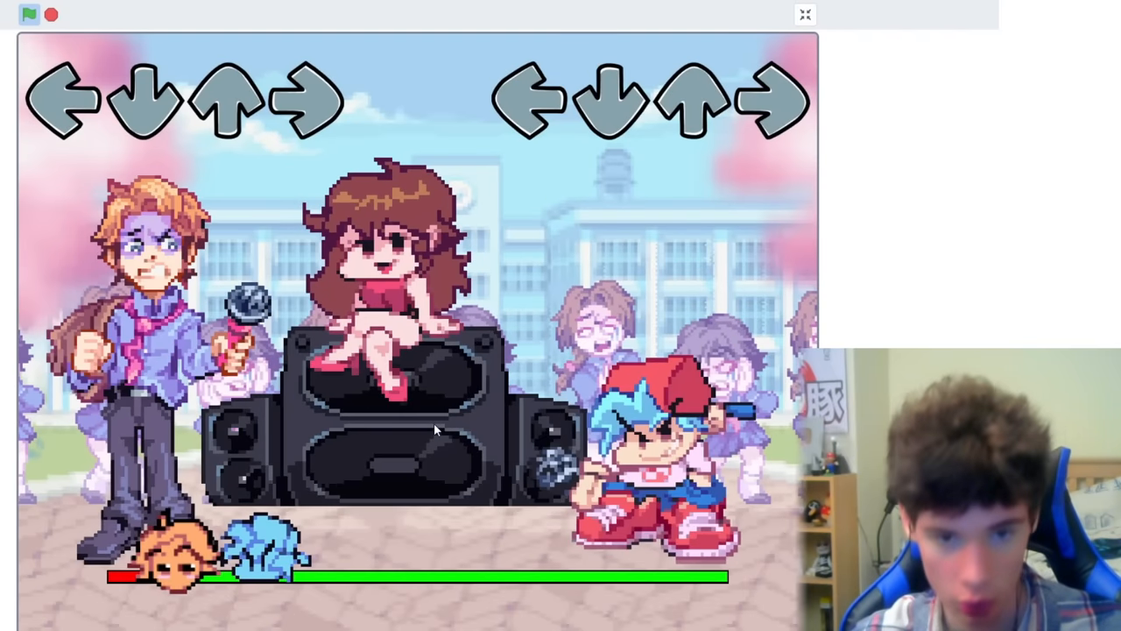
key("down")
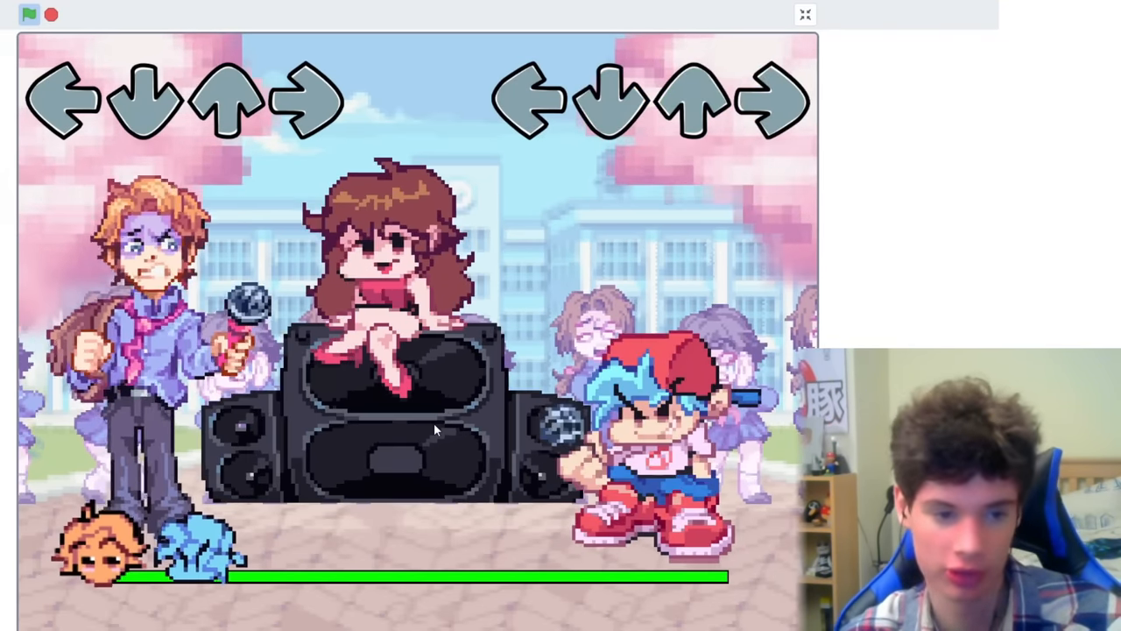
left_click(804, 14)
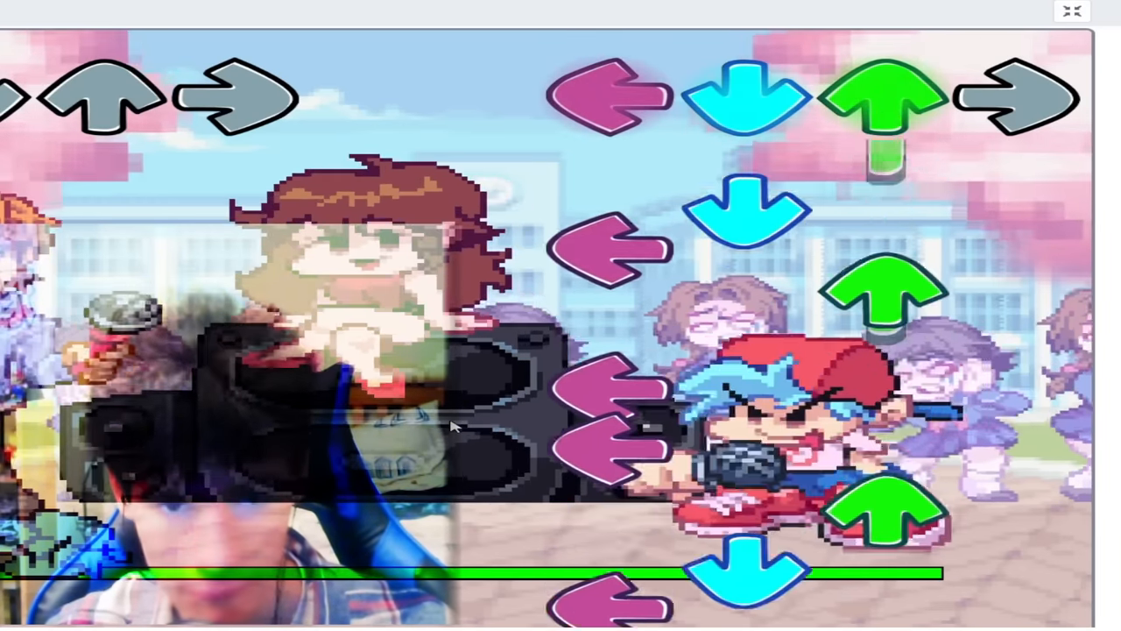